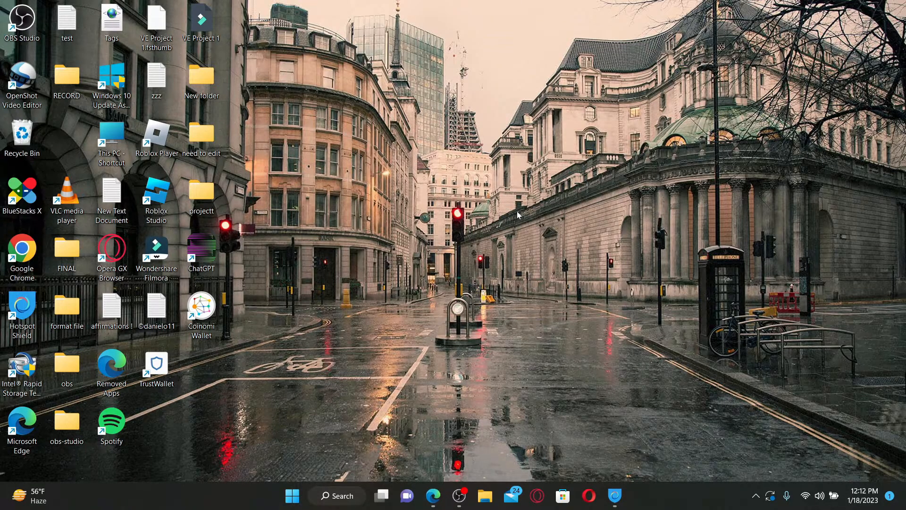
pyautogui.moveTo(444, 266)
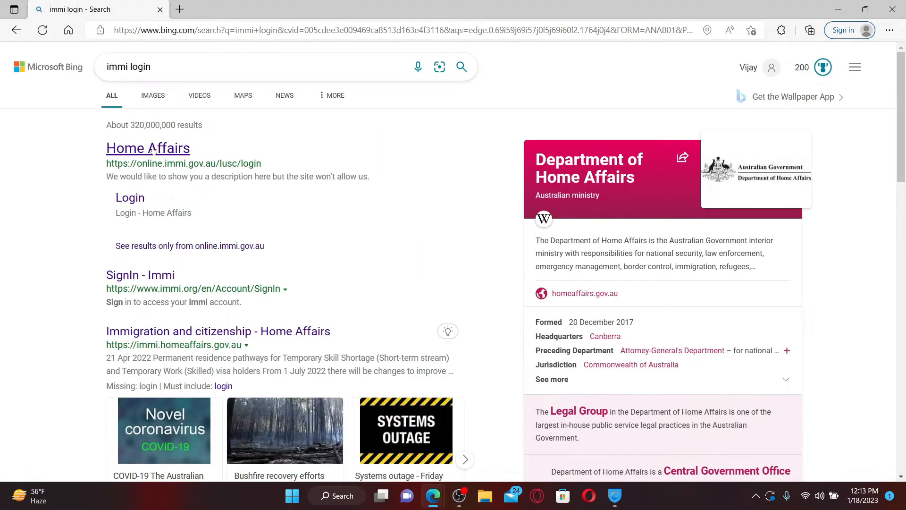
# Follow the Home Affairs search result to the online.immi.gov.au ImmiAccount login page
pyautogui.click(147, 148)
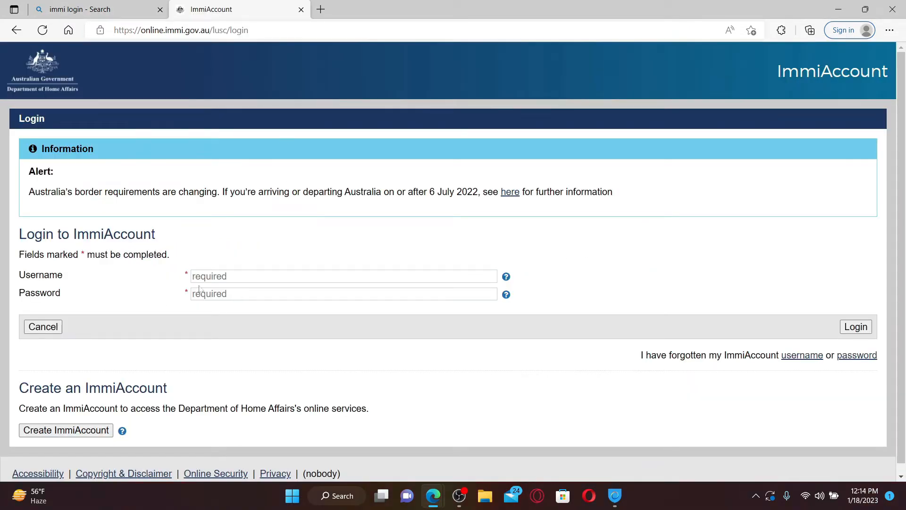
pyautogui.click(342, 275)
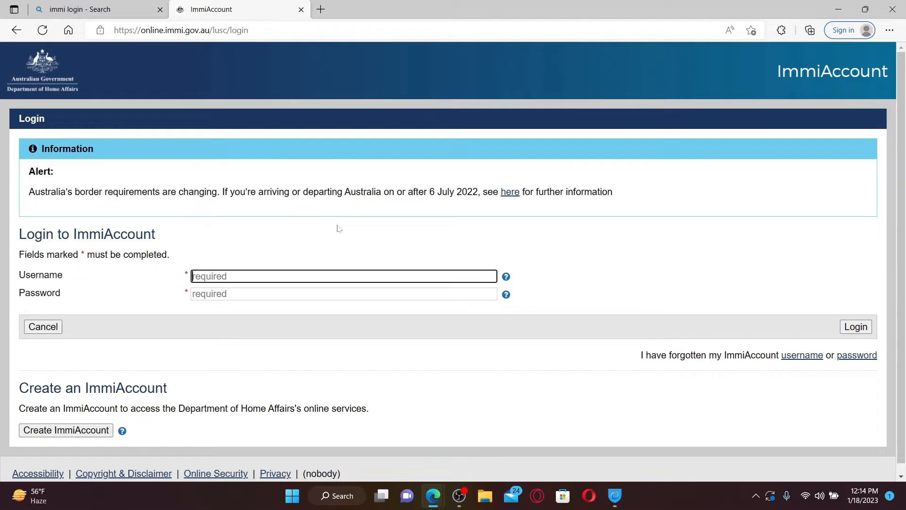
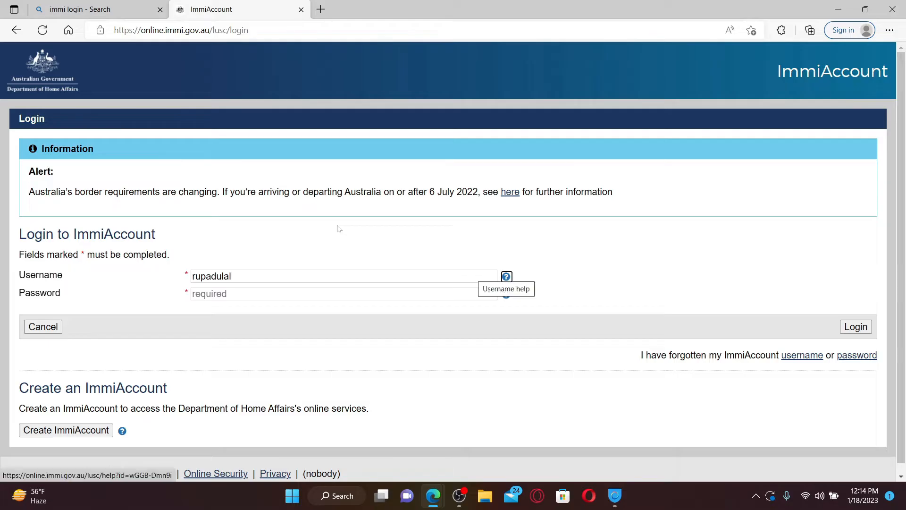
pyautogui.click(340, 294)
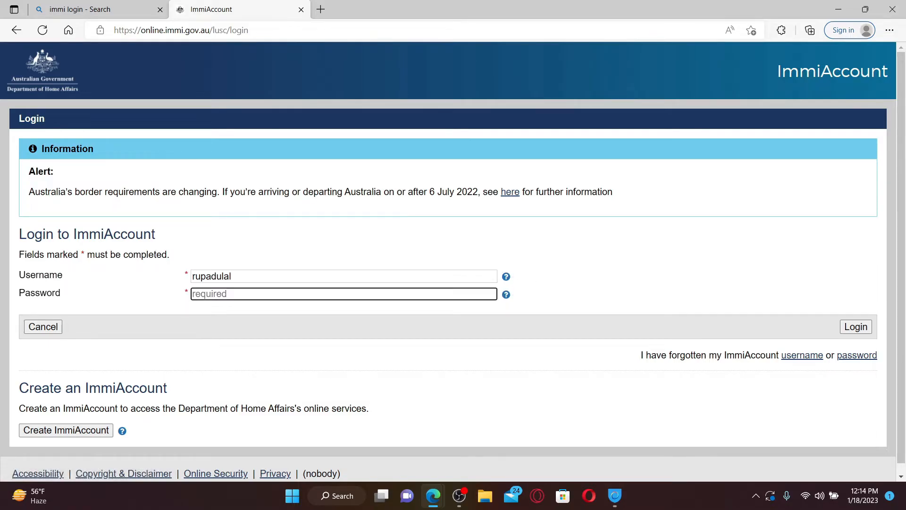
pyautogui.write('password')
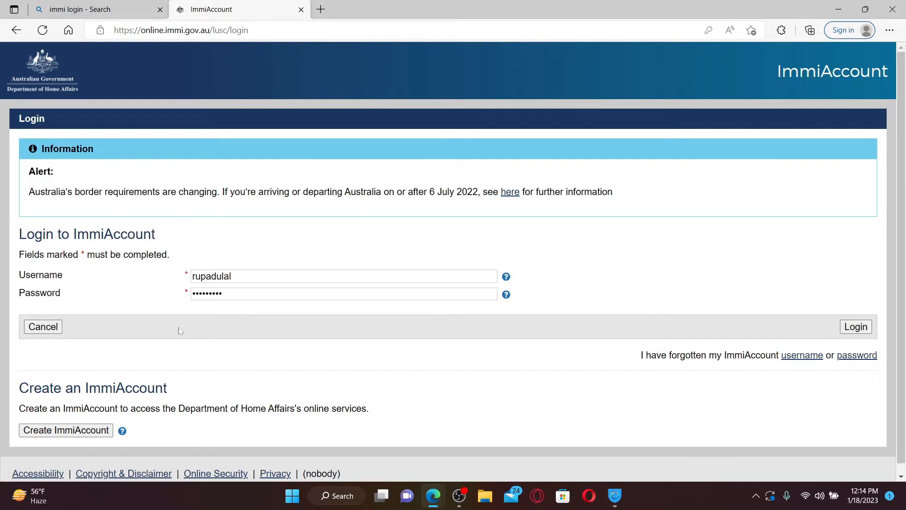
pyautogui.scroll(3)
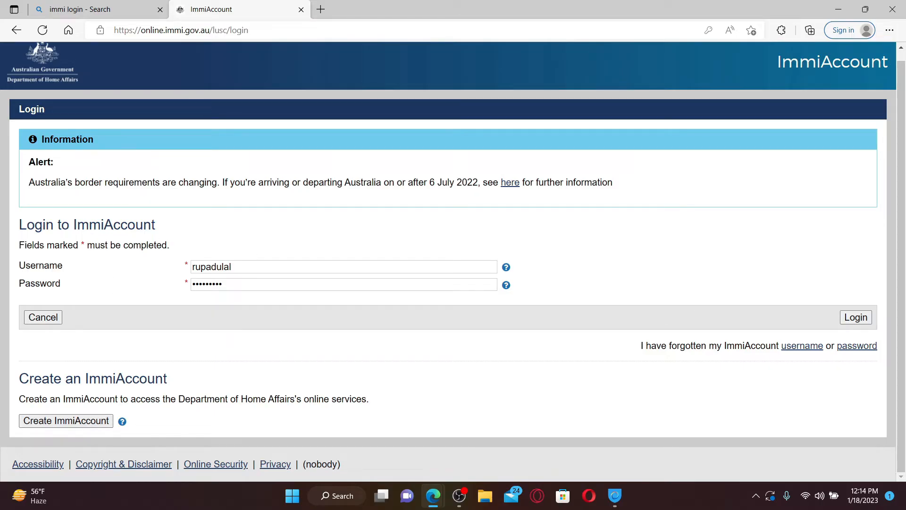
pyautogui.moveTo(801, 346)
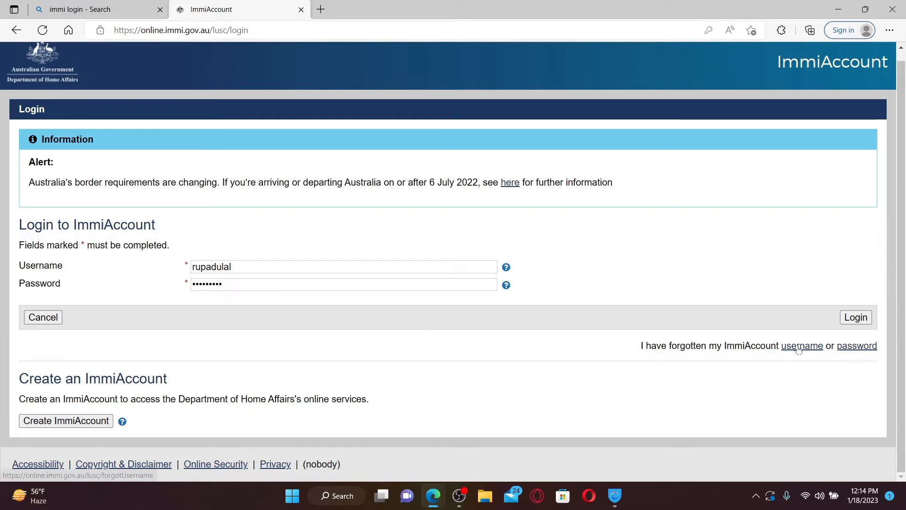